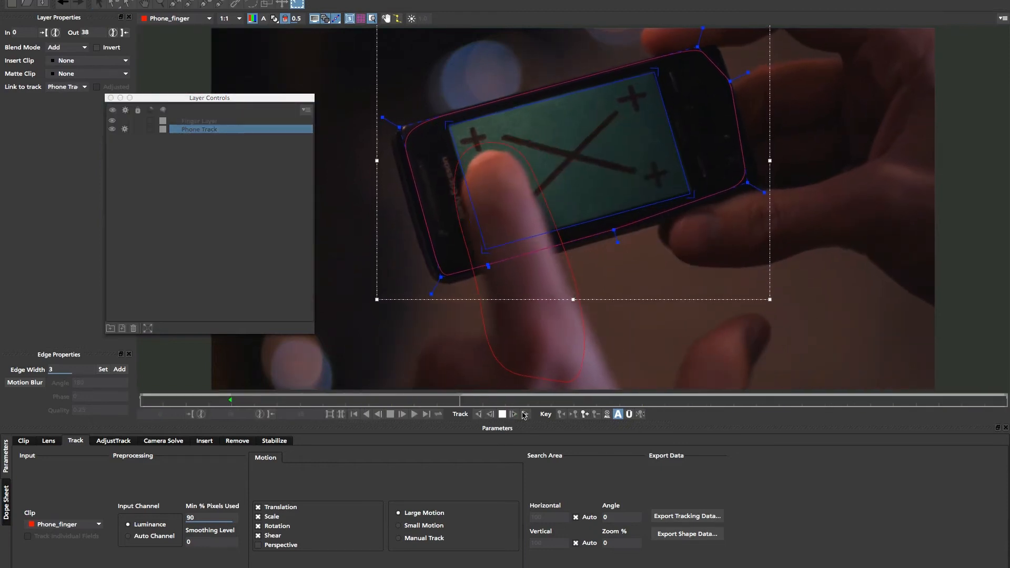
Switch to the AdjustTrack tab to compare the screen corner in Master and Current Frame views.
click(113, 441)
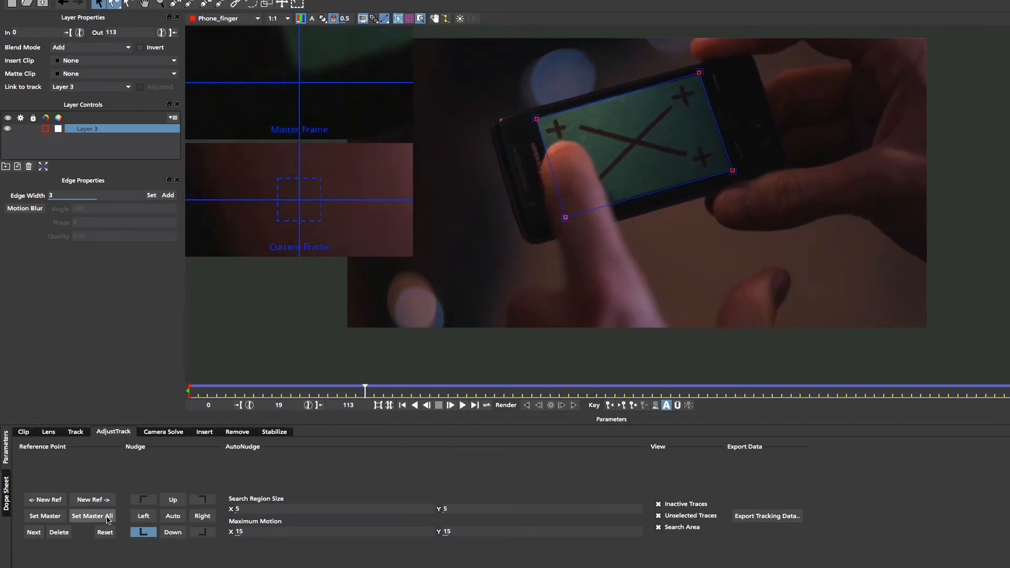
click(92, 516)
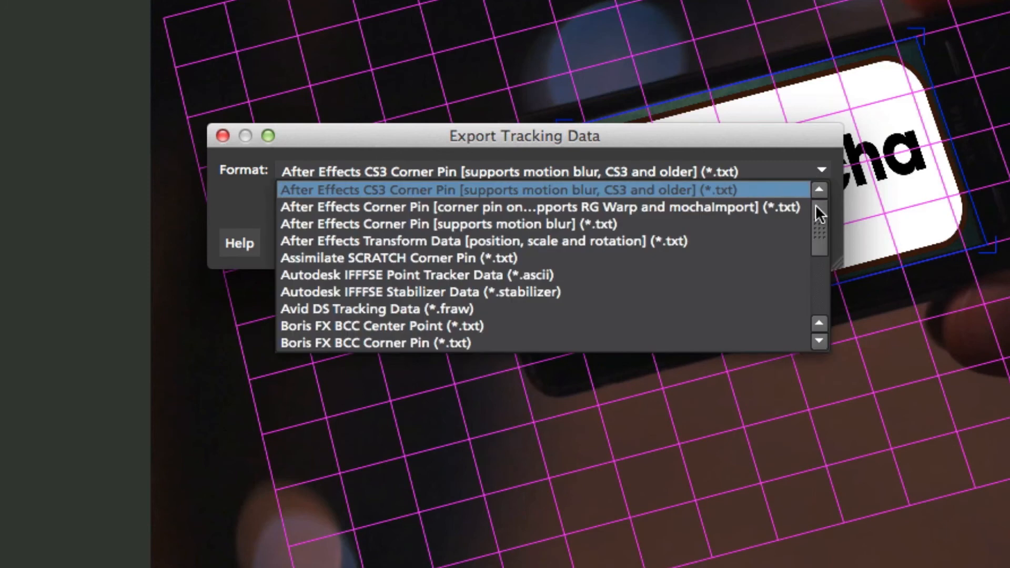
Scroll the export format list down to Digital Fusion, Final Cut and Motion formats.
scroll(down, 3)
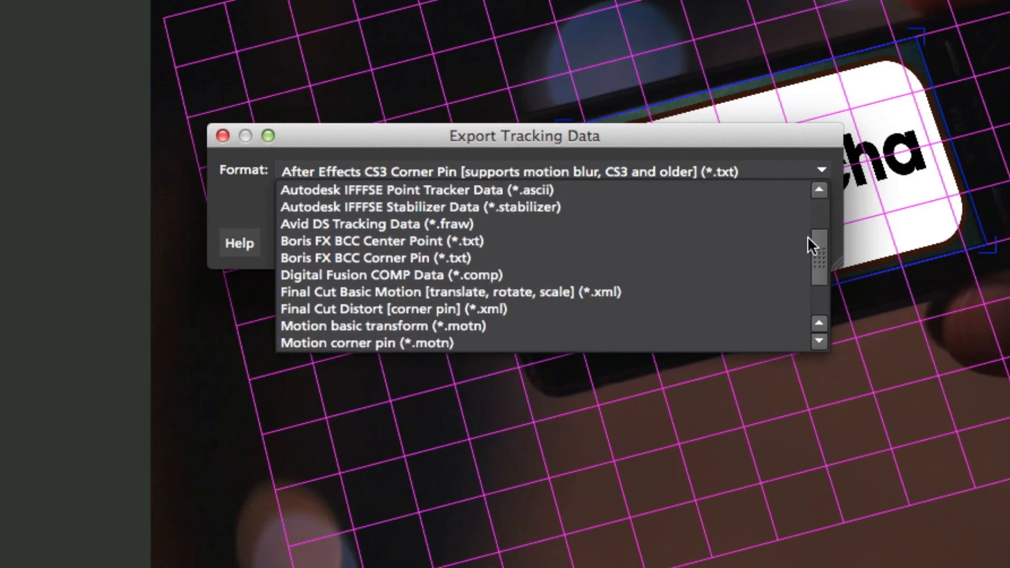